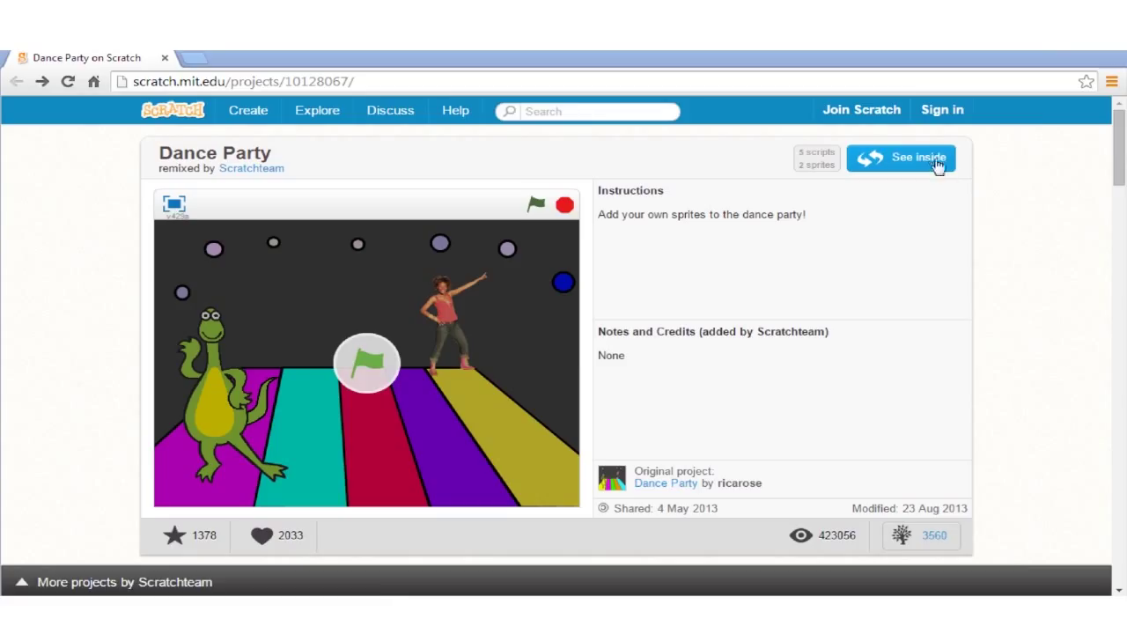
# Open the Dance Party project from its project page with 'See inside'
pyautogui.click(918, 156)
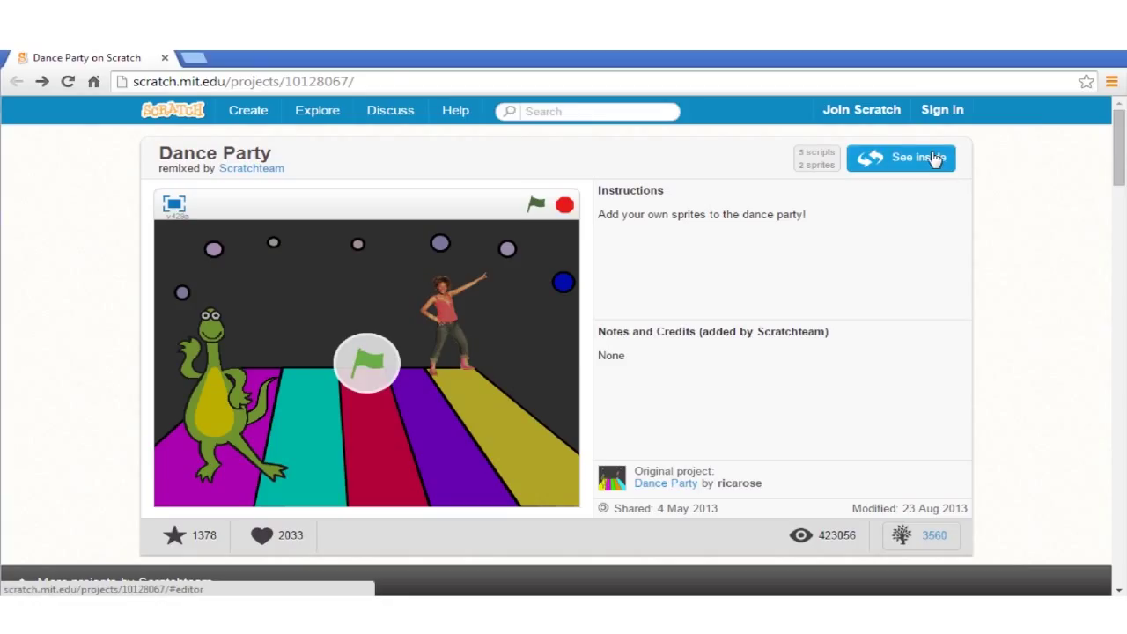
pyautogui.click(918, 157)
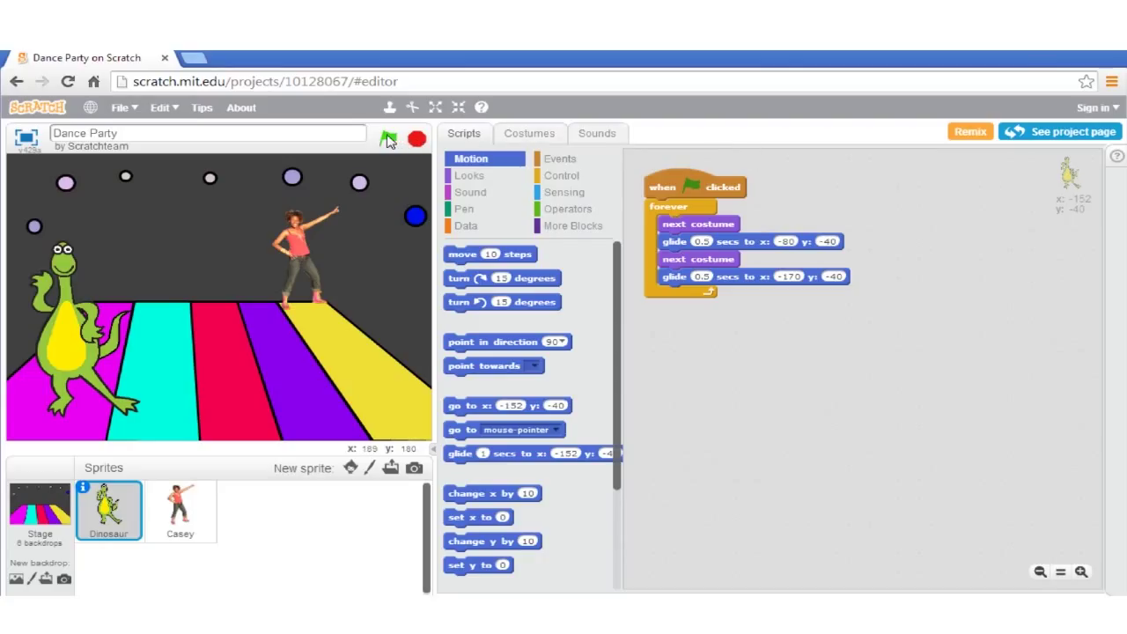
# Play and stop the dance party, then show the Dinosaur's DinoDance costumes
pyautogui.click(388, 139)
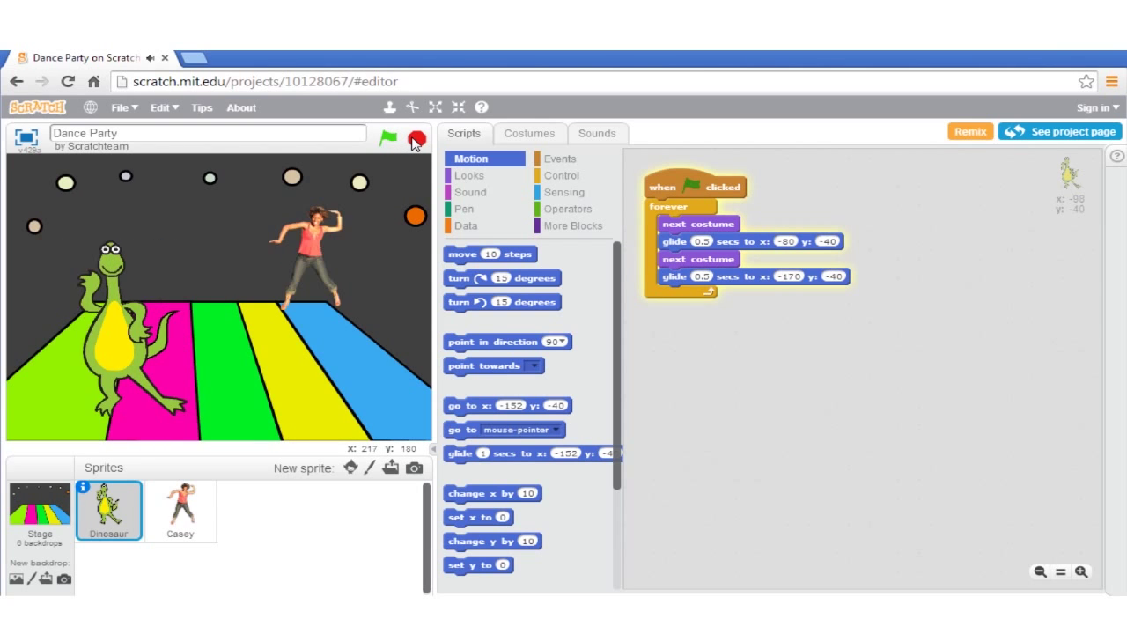
pyautogui.click(387, 139)
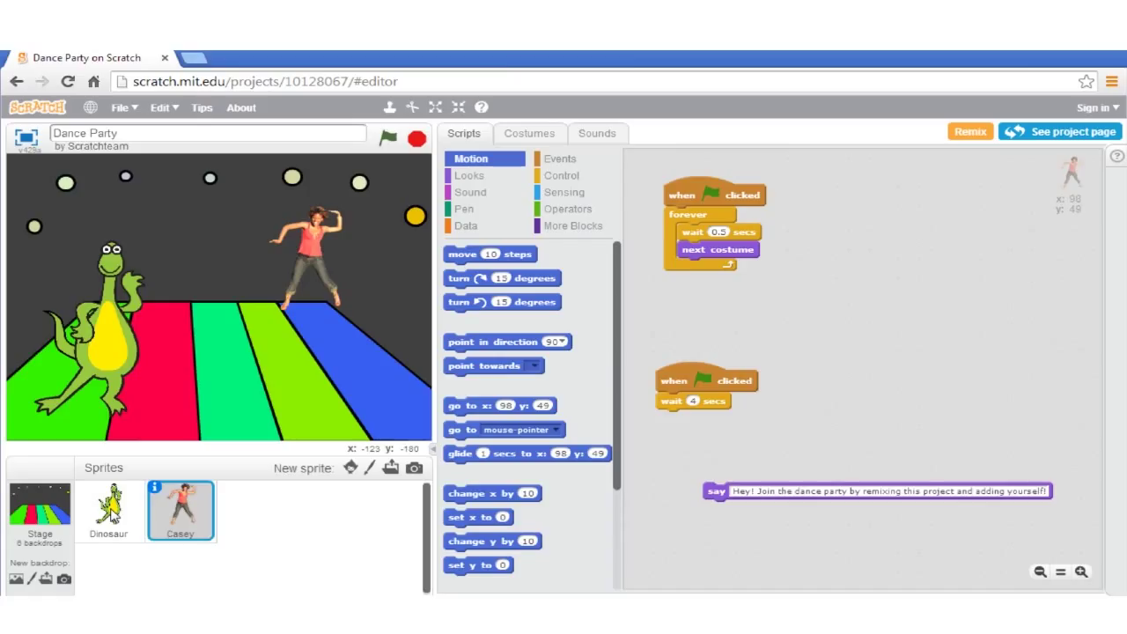
pyautogui.click(108, 510)
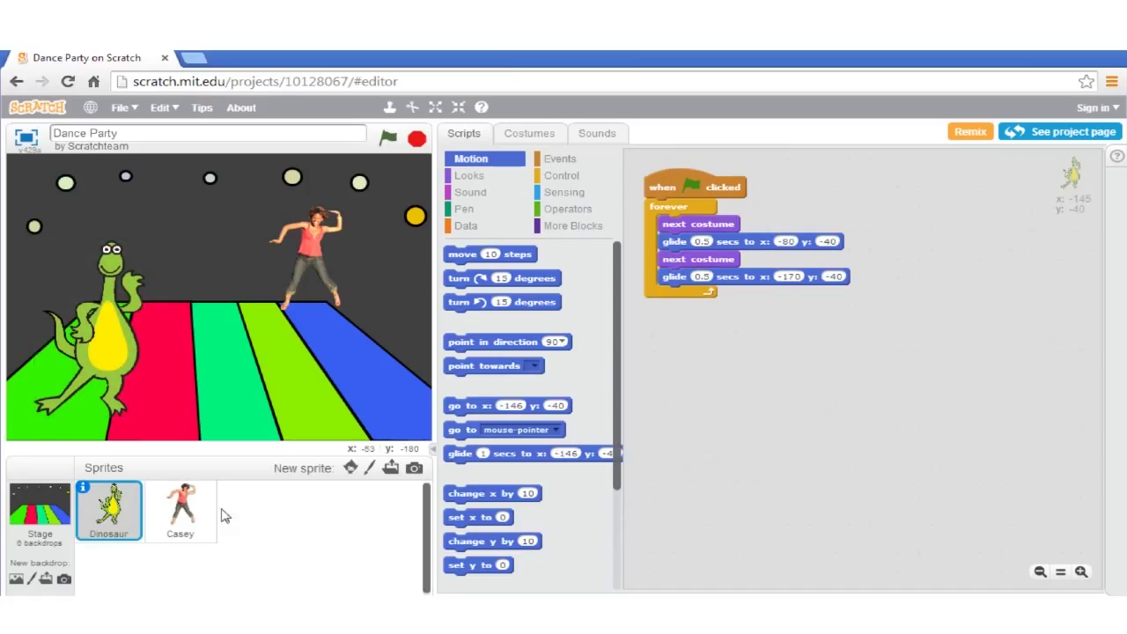
pyautogui.click(530, 133)
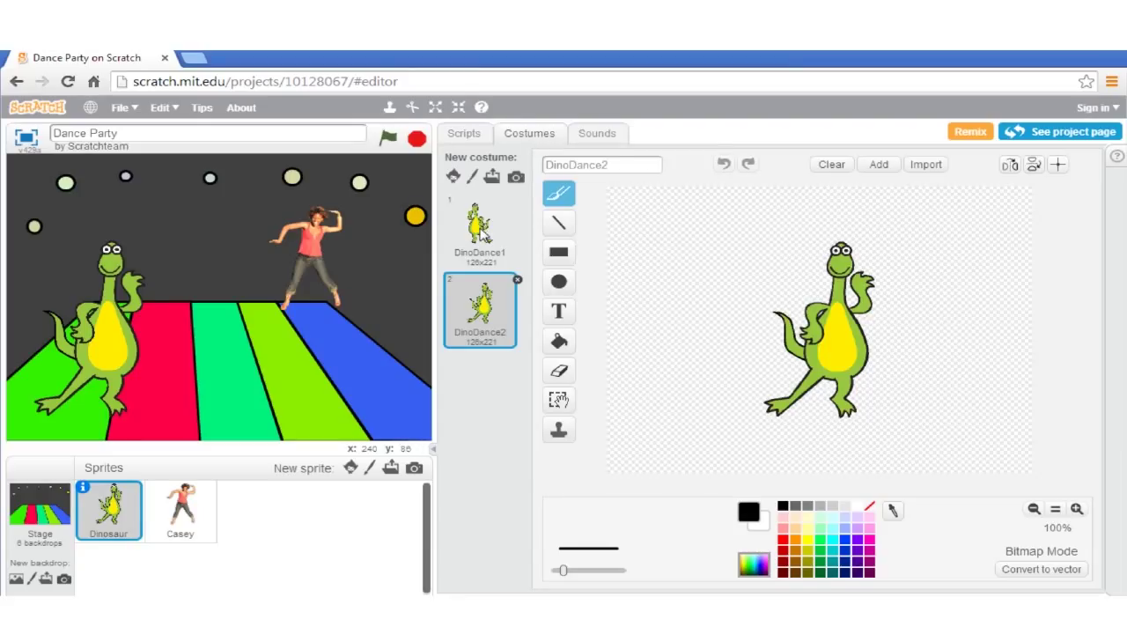
# View costumes DinoDance1 and DinoDance2, then return to the Dinosaur's forever-loop script
pyautogui.click(479, 229)
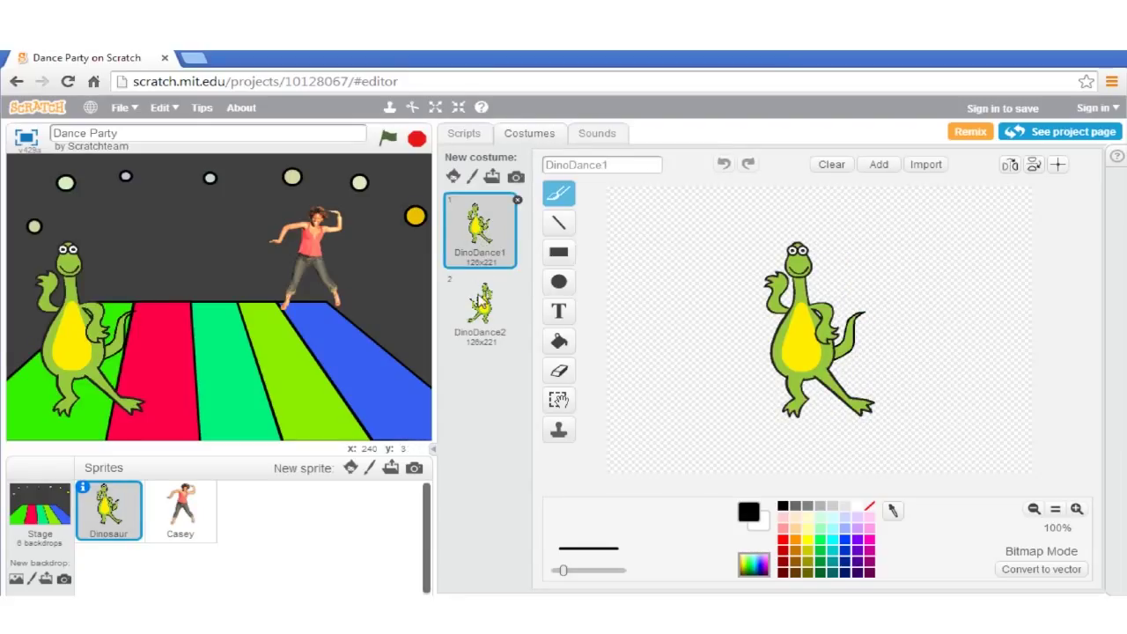
pyautogui.click(480, 309)
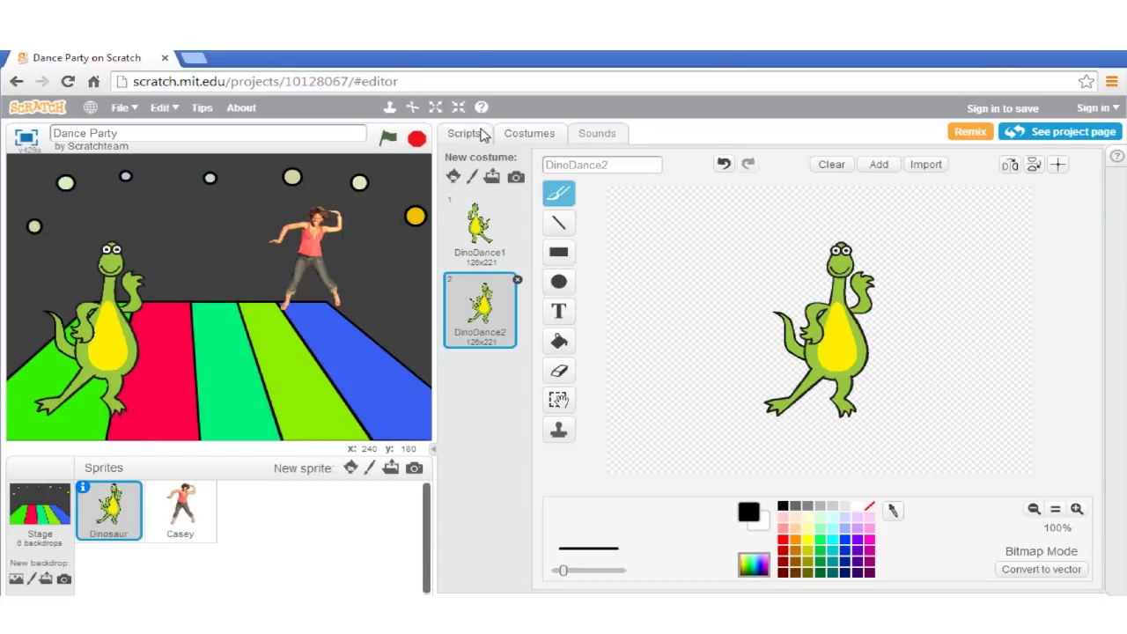
pyautogui.click(464, 133)
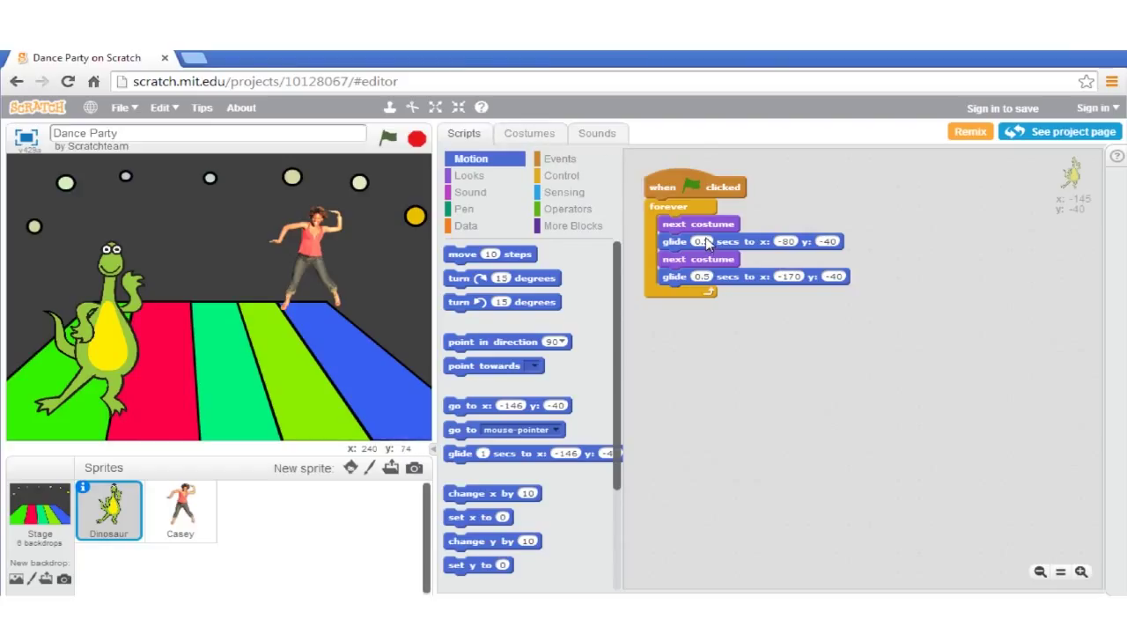
# Set both Dinosaur glides from 0.5 to 0.2 seconds, test, and select Casey
pyautogui.click(700, 242)
pyautogui.write('0.2')
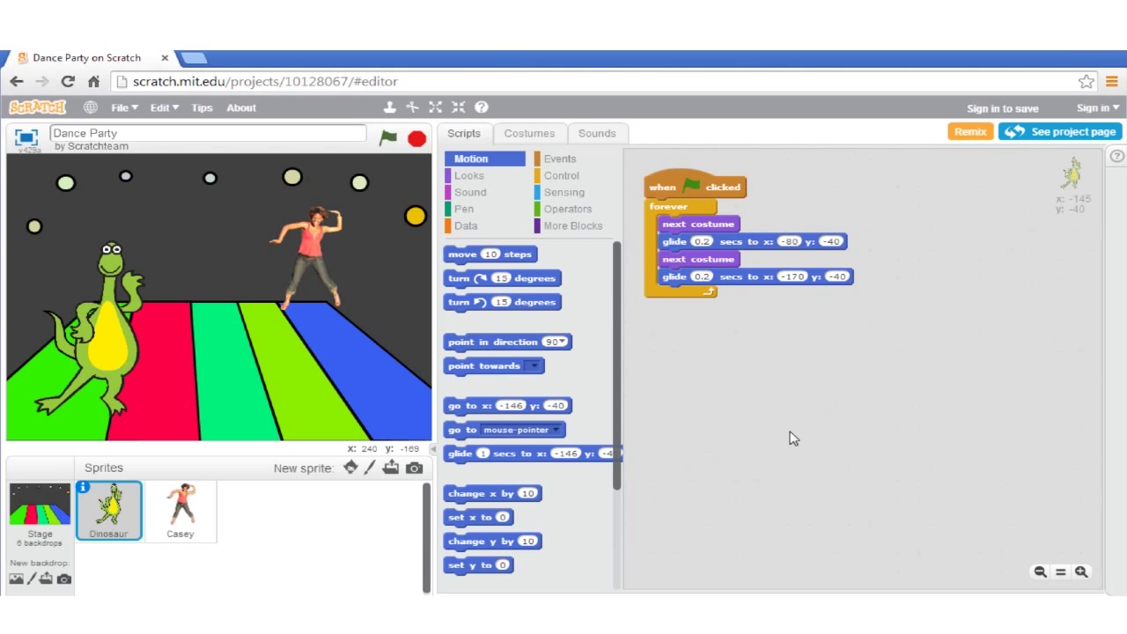
pyautogui.click(387, 138)
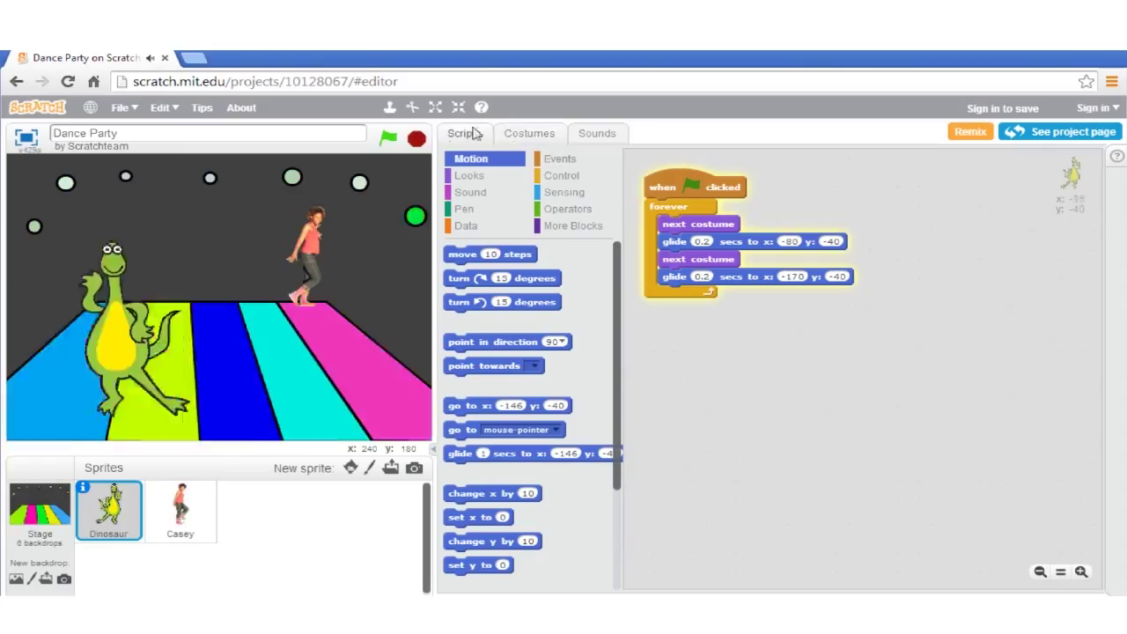
pyautogui.click(388, 139)
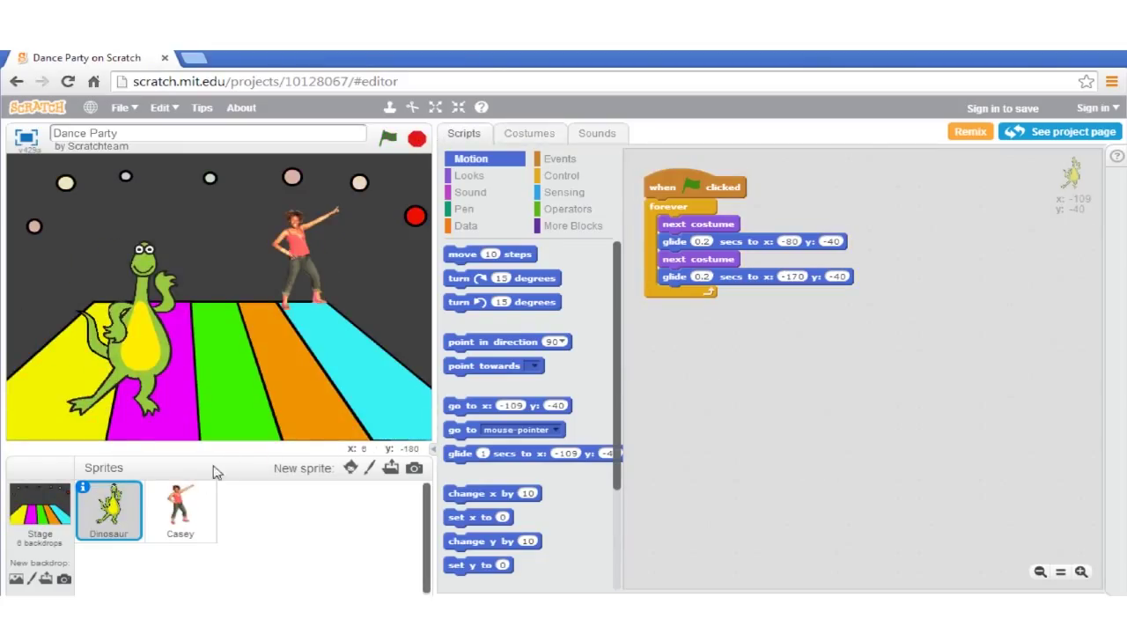
pyautogui.click(179, 510)
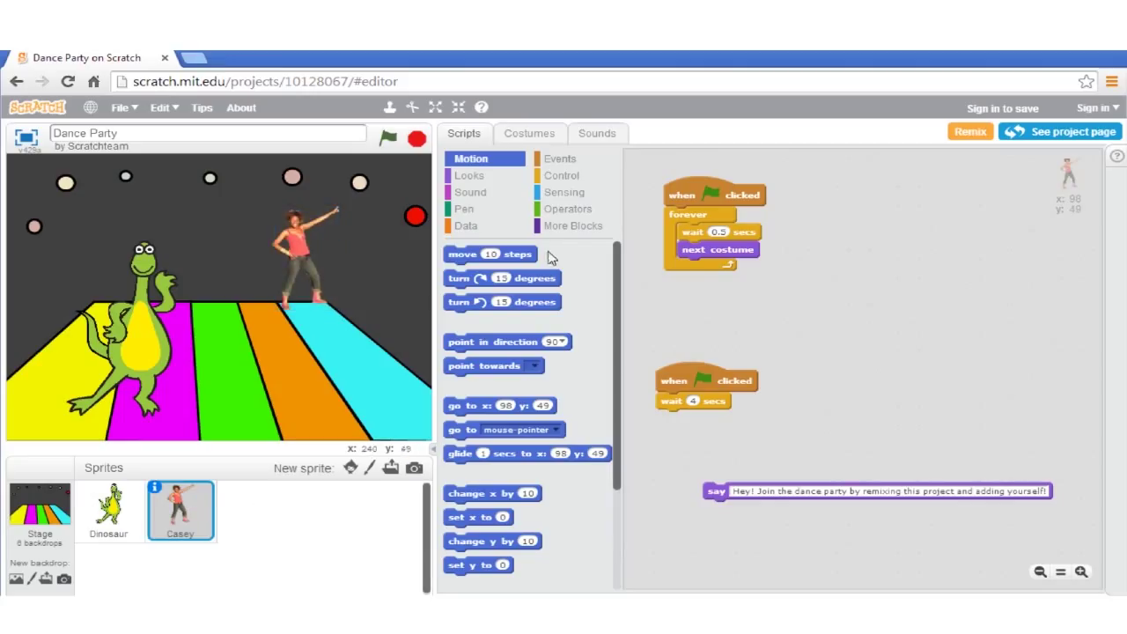
# Add 'move 10 steps' and 'if on edge, bounce' to Casey's forever loop and test
pyautogui.moveTo(489, 253); pyautogui.dragTo(722, 266)
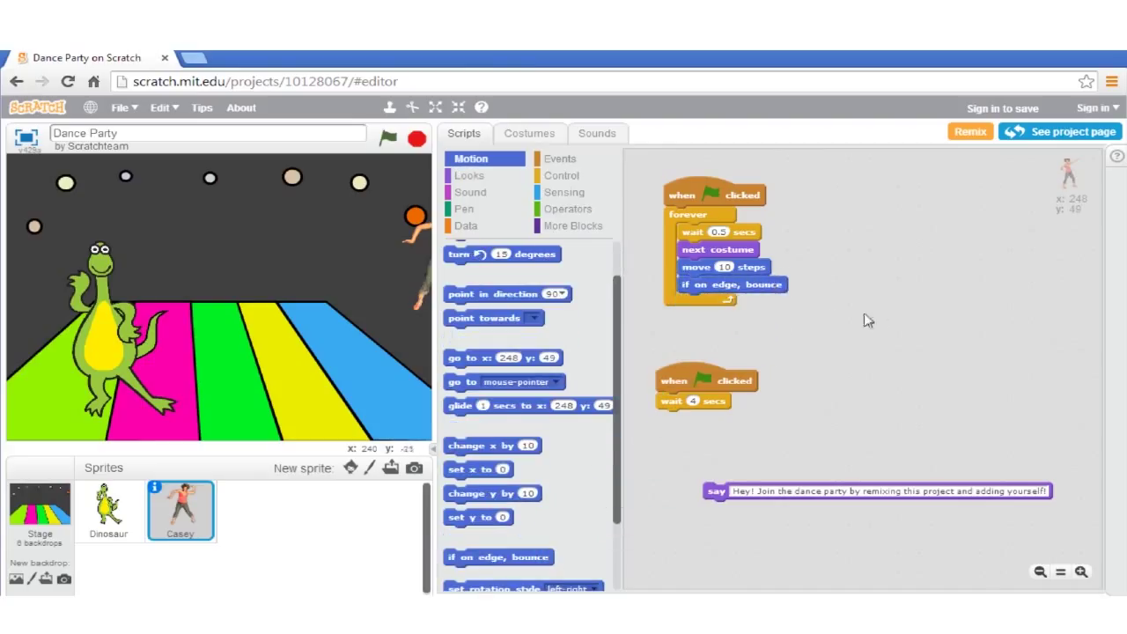
pyautogui.click(387, 138)
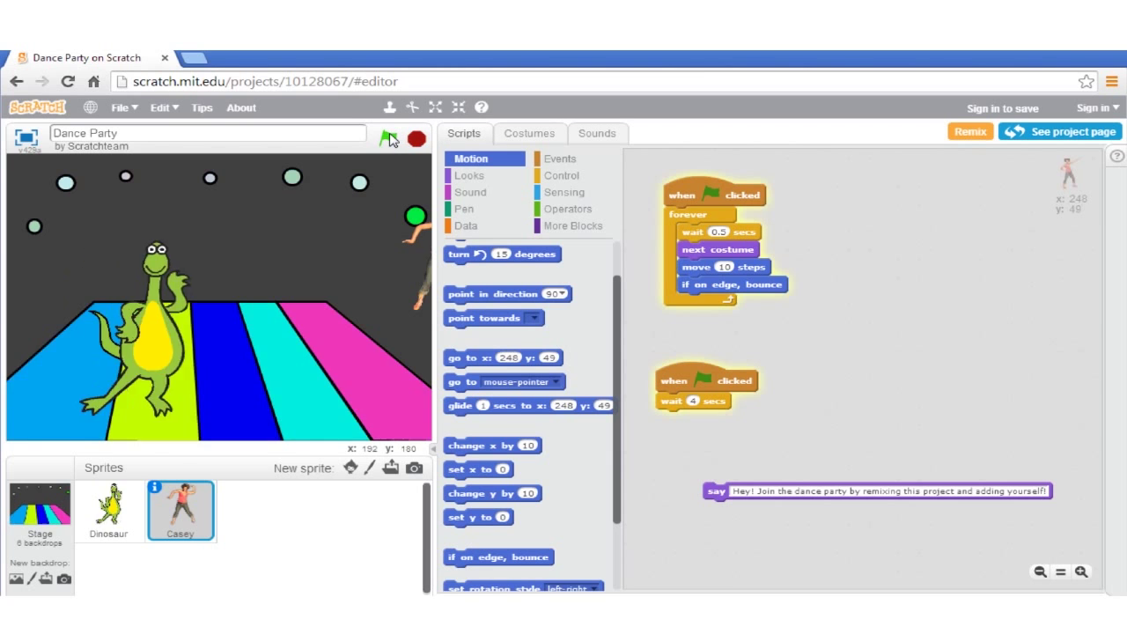
pyautogui.click(388, 138)
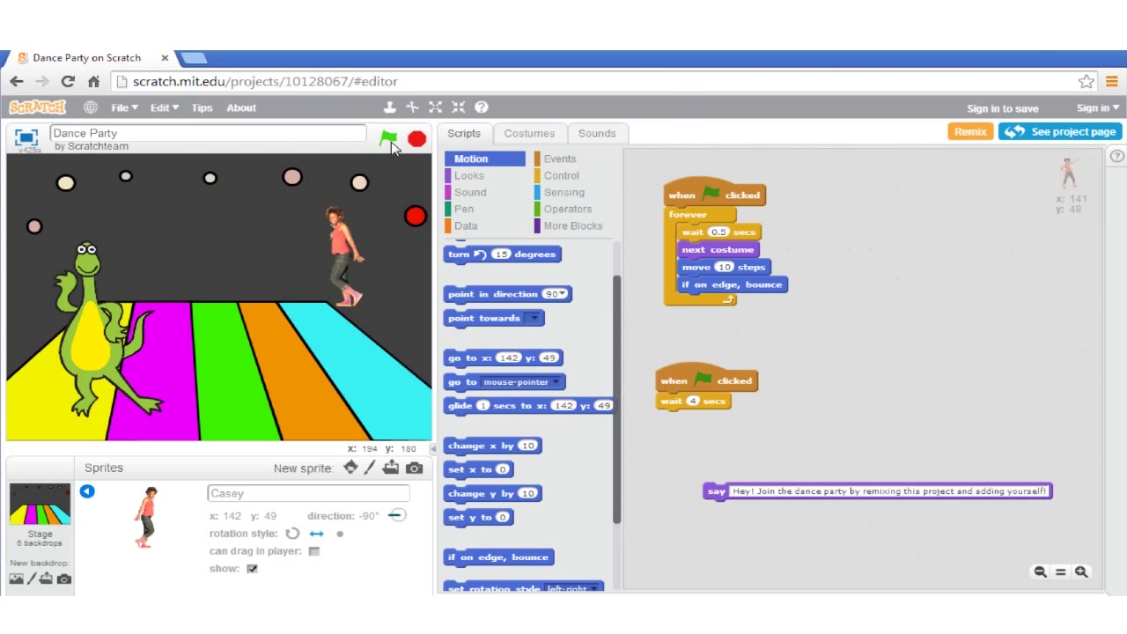
pyautogui.click(389, 138)
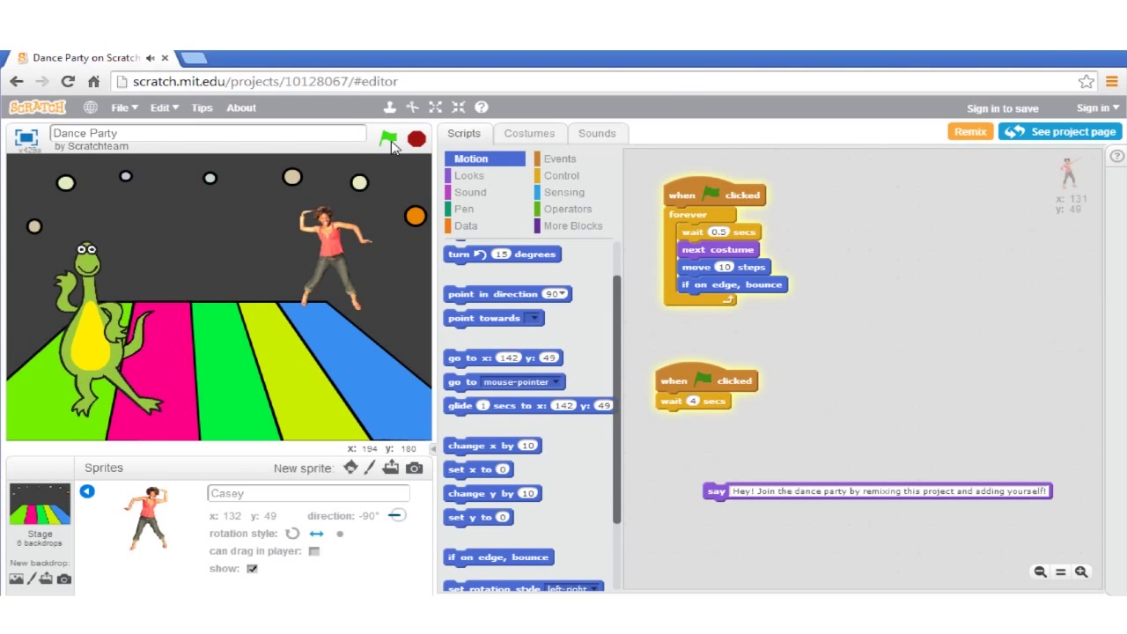
# Show the Stage scripts that cycle backdrops every 0.5 seconds and loop the song
pyautogui.click(388, 138)
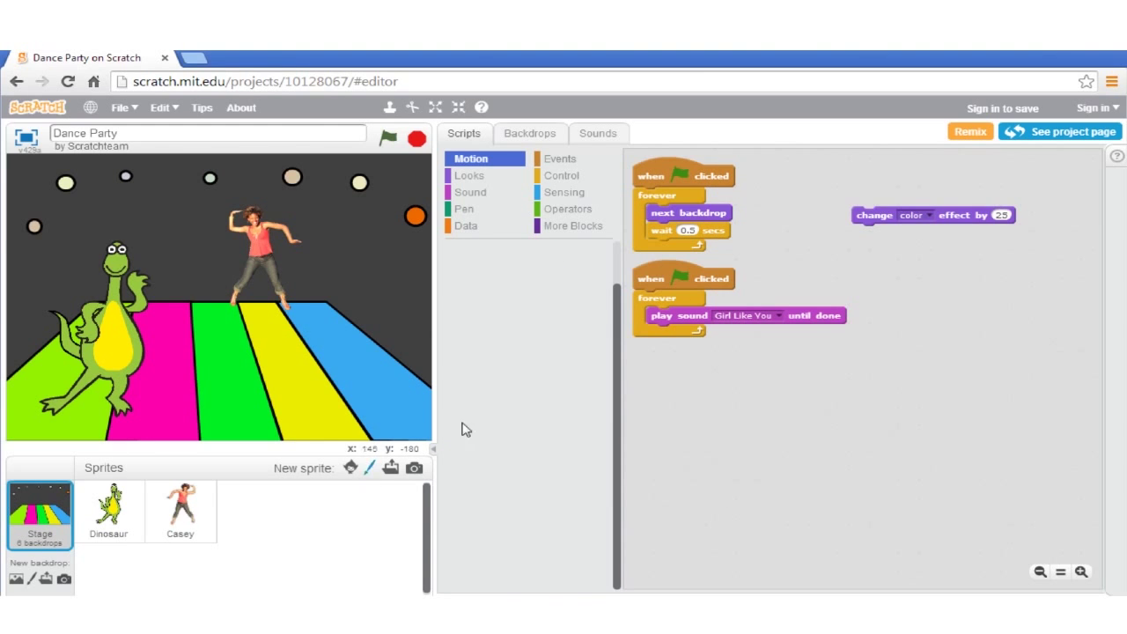
pyautogui.click(529, 133)
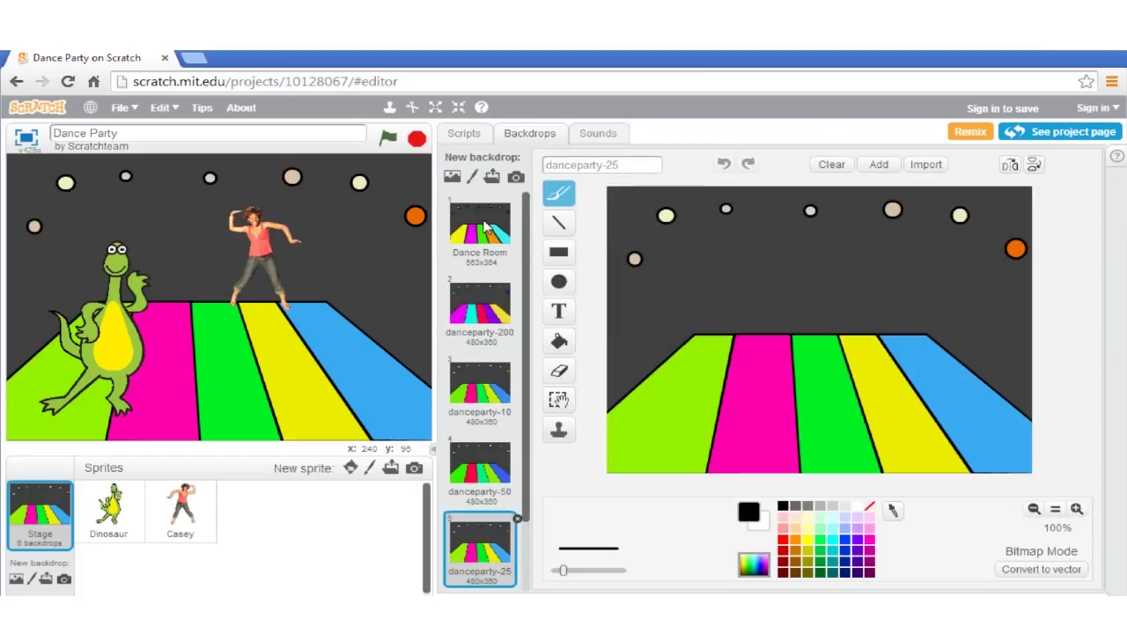
pyautogui.click(480, 224)
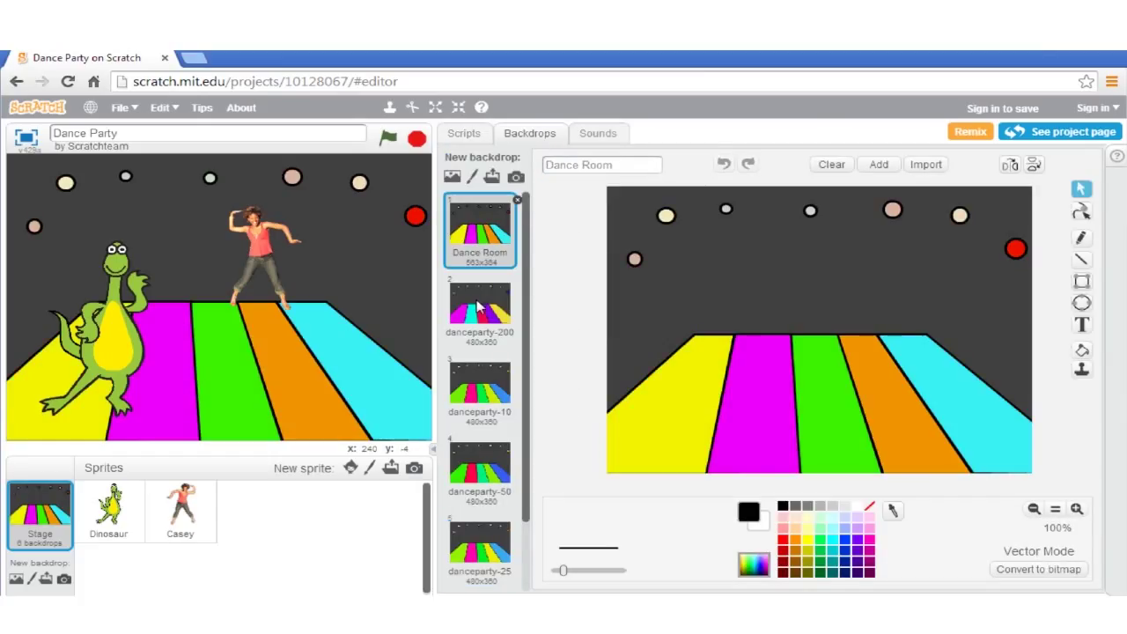
pyautogui.click(480, 309)
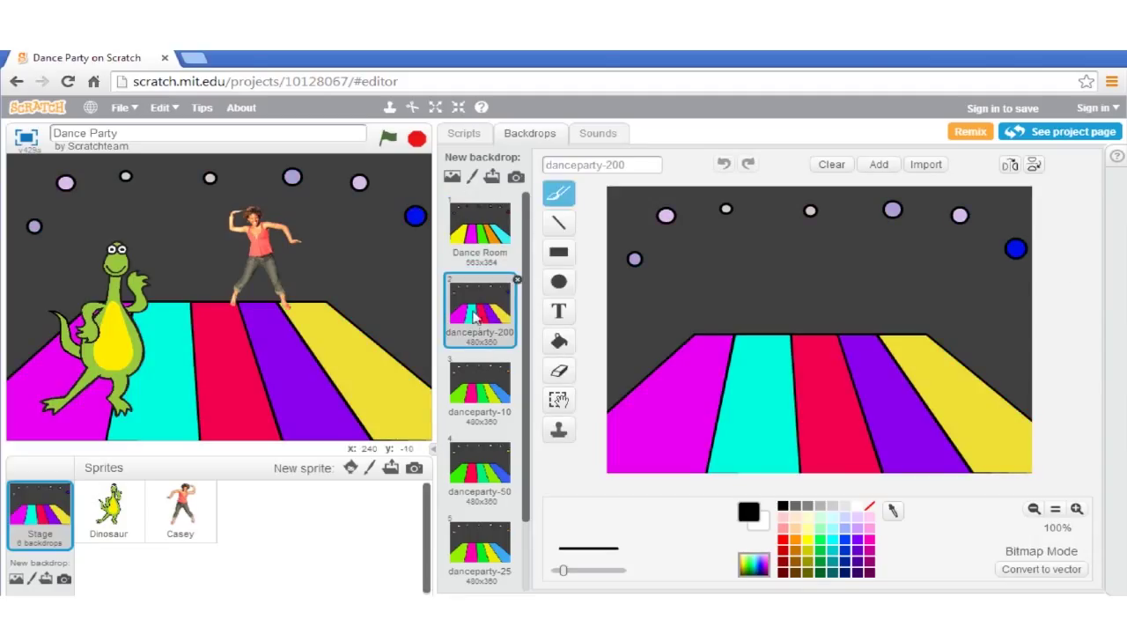
pyautogui.click(479, 387)
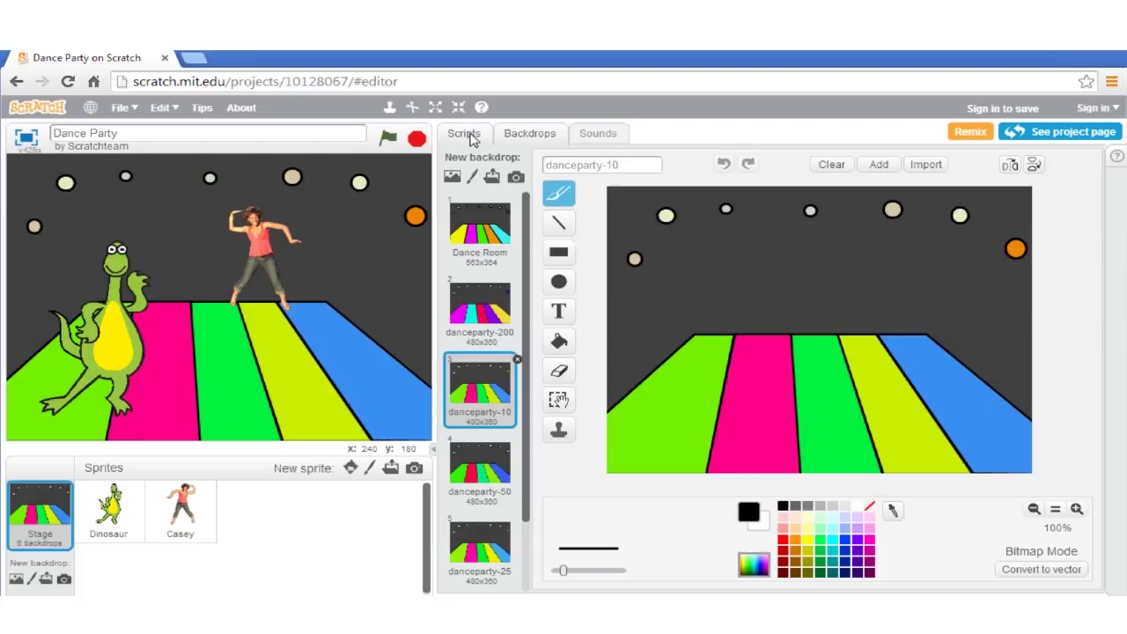
pyautogui.click(464, 133)
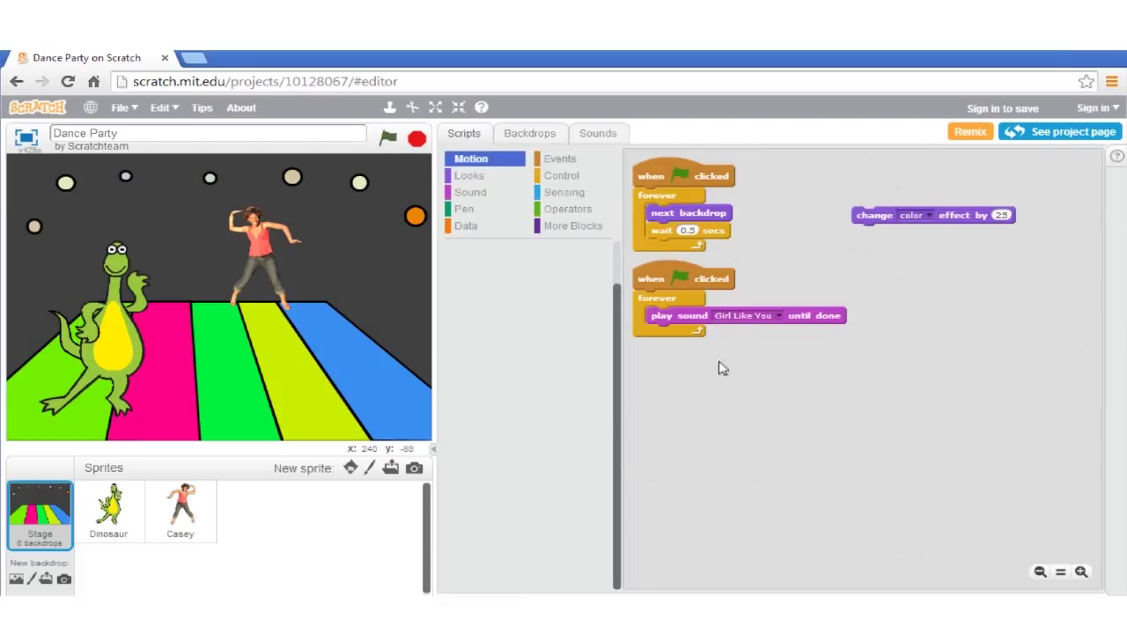
pyautogui.moveTo(814, 357)
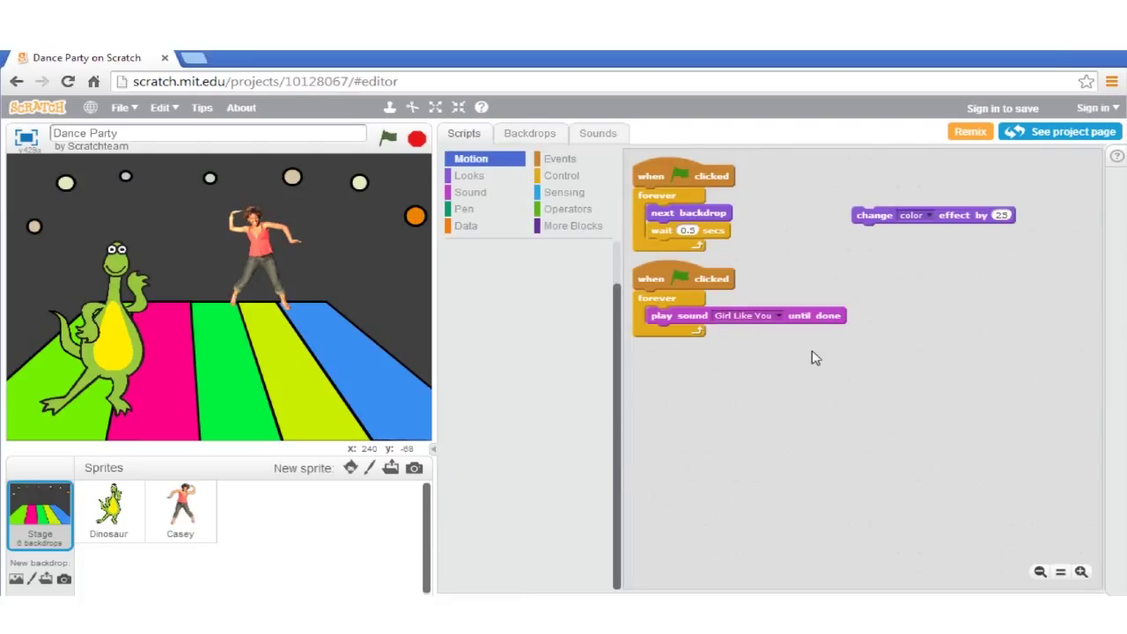